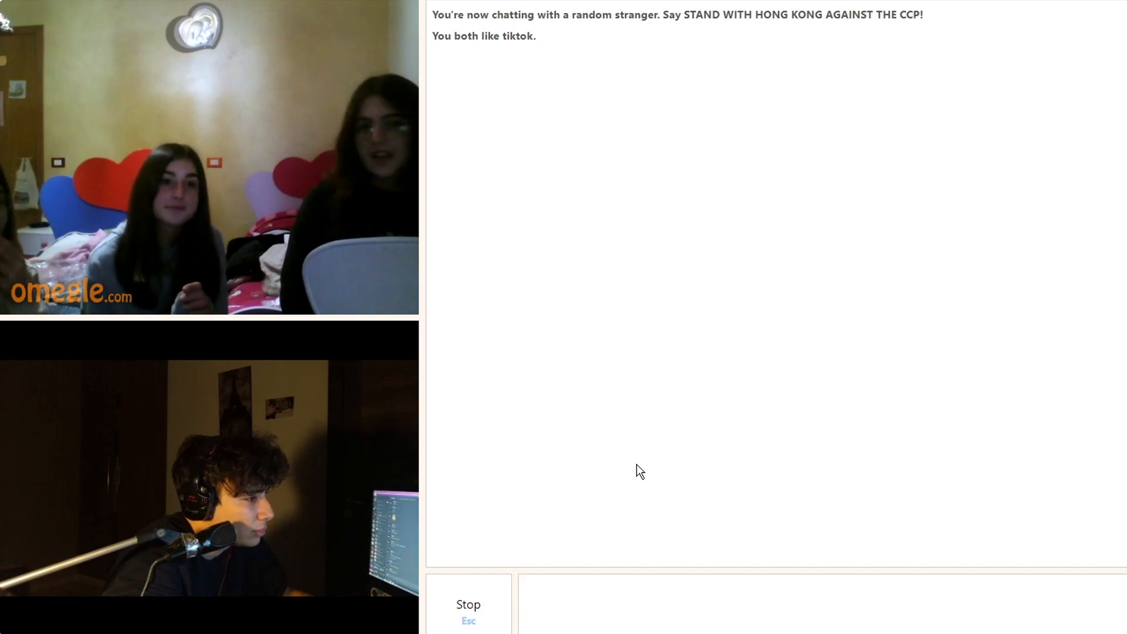
# - Focus the empty chat box to message the stranger who shares the TikTok interest
pyautogui.click(791, 604)
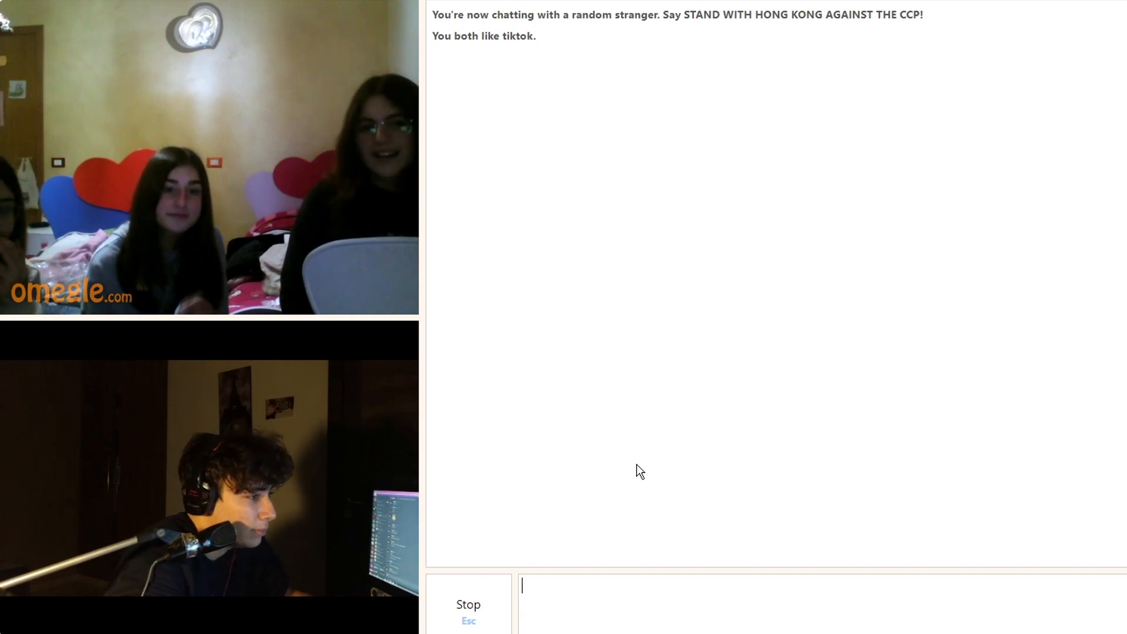